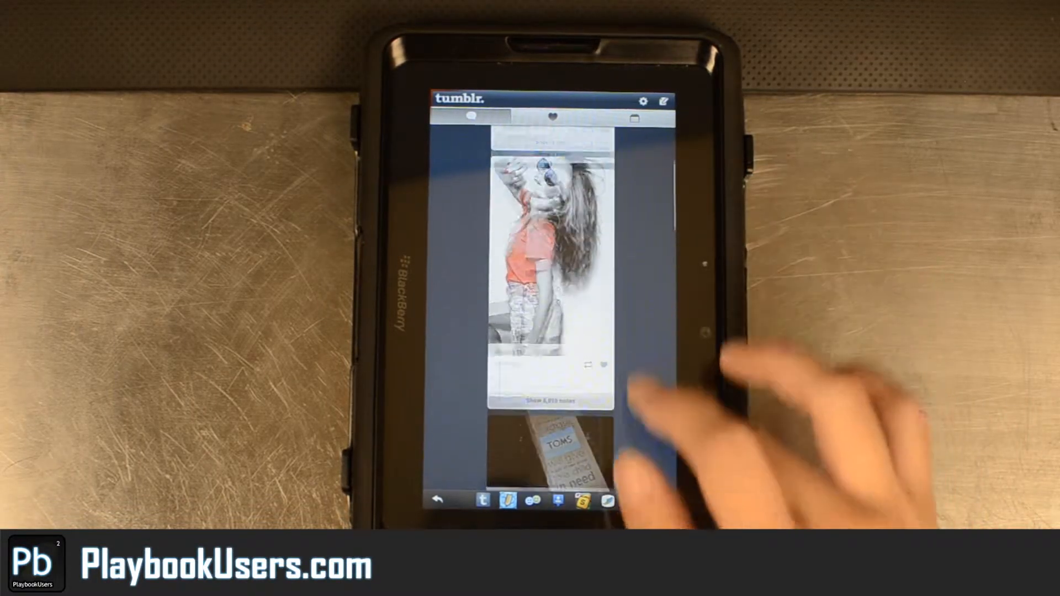
pyautogui.scroll(3)
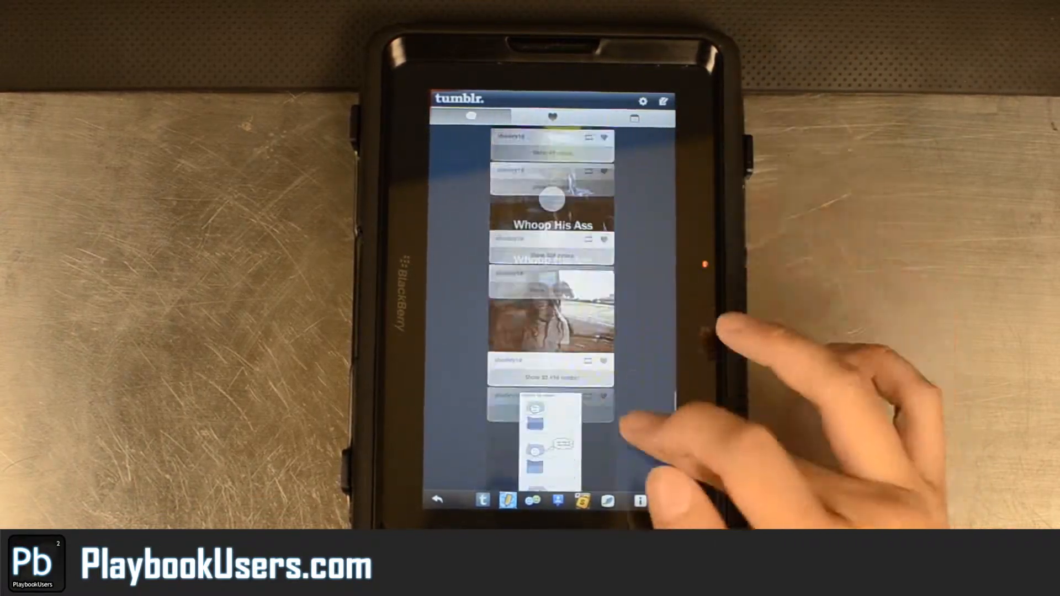
pyautogui.scroll(3)
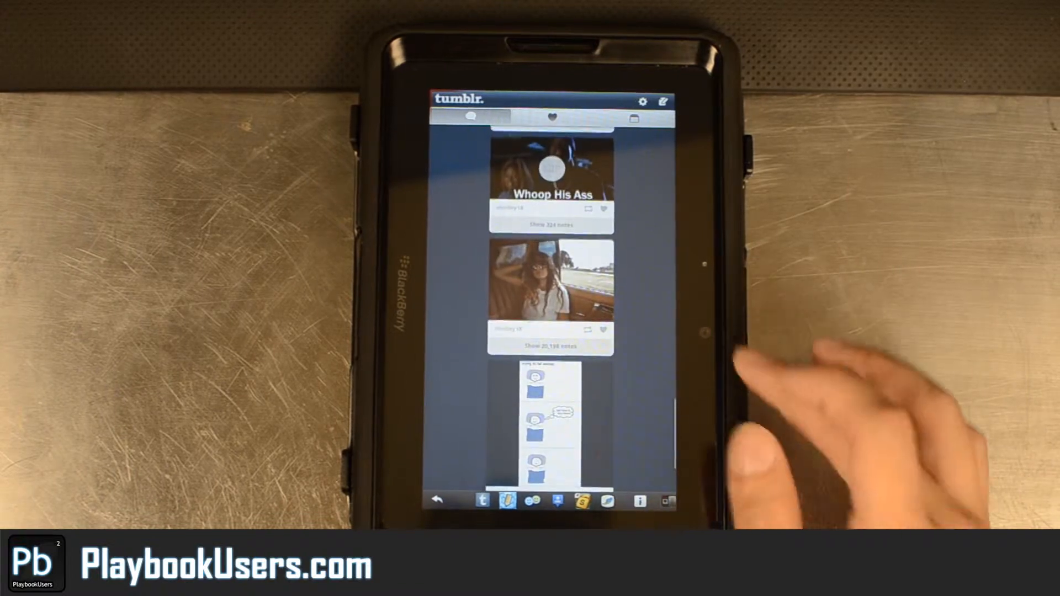
pyautogui.scroll(3)
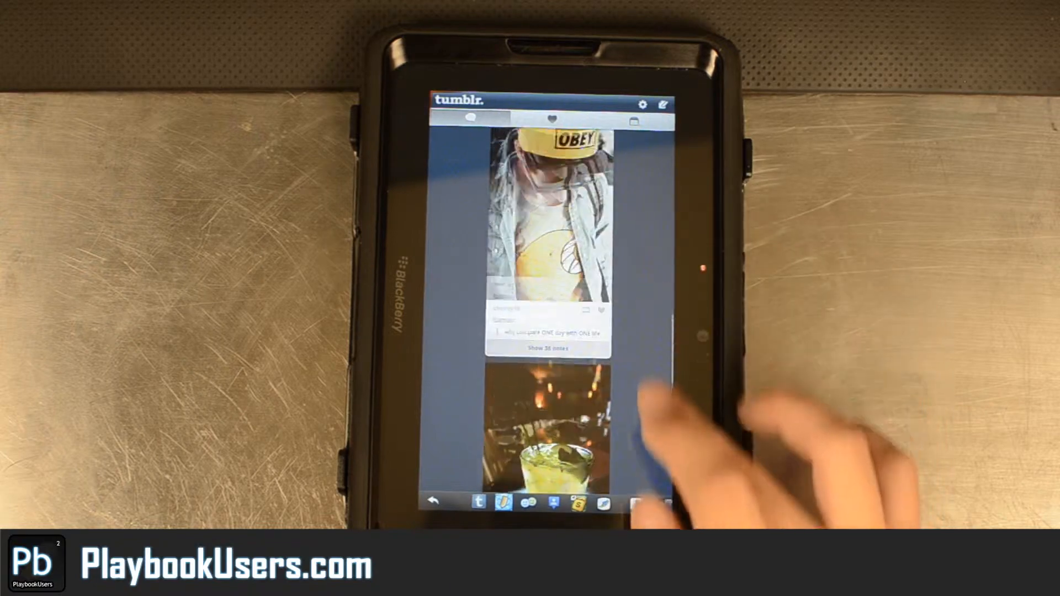
pyautogui.scroll(3)
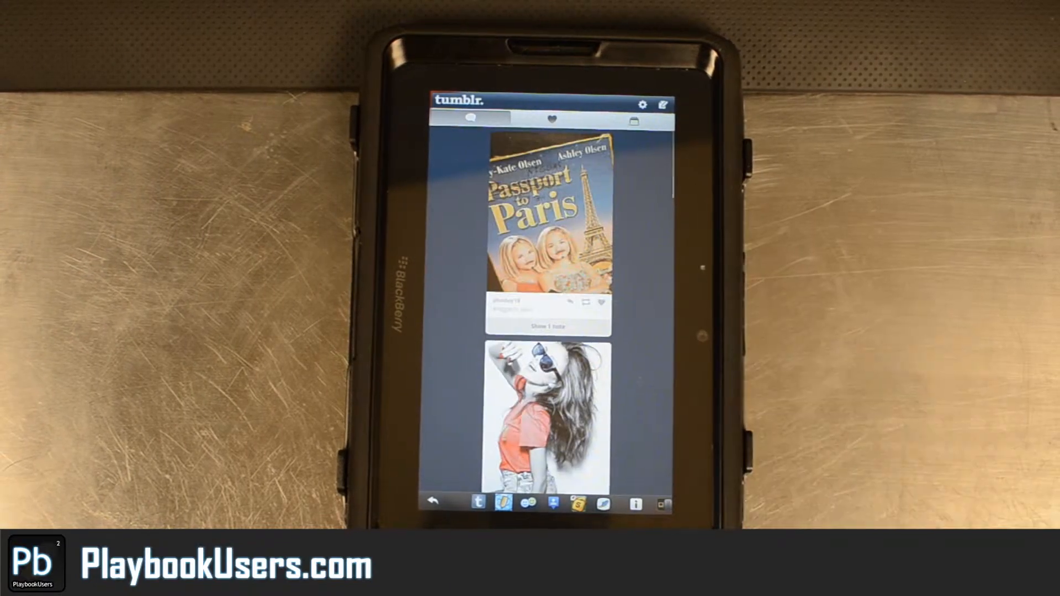